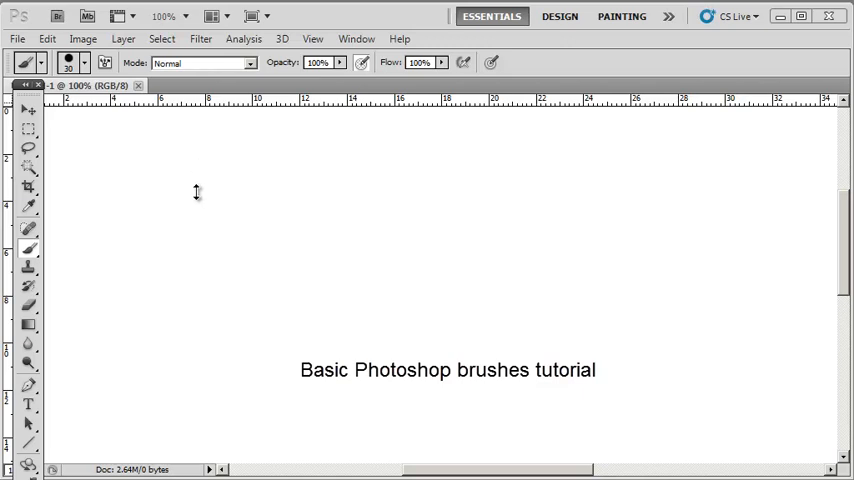
{"action": "mouse_move", "coordinate": [196, 162]}
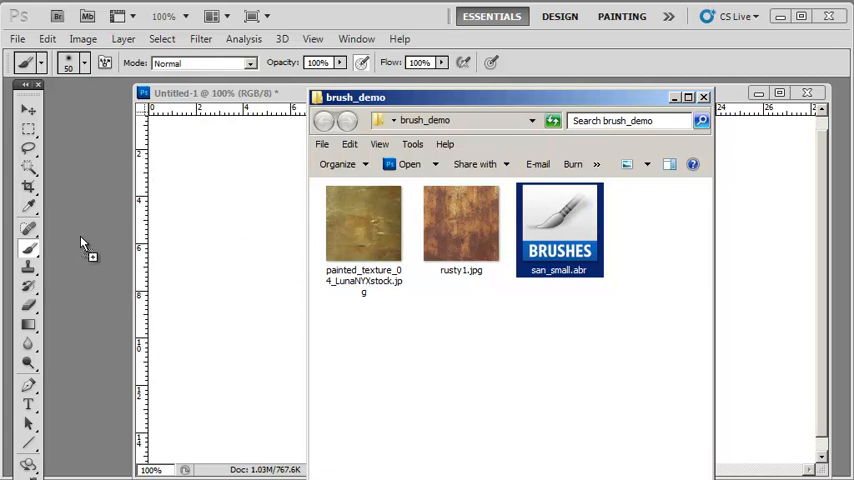
Bring up the Brush Preset picker over the blank canvas and scroll through the brush tips
{"action": "left_click", "coordinate": [704, 96]}
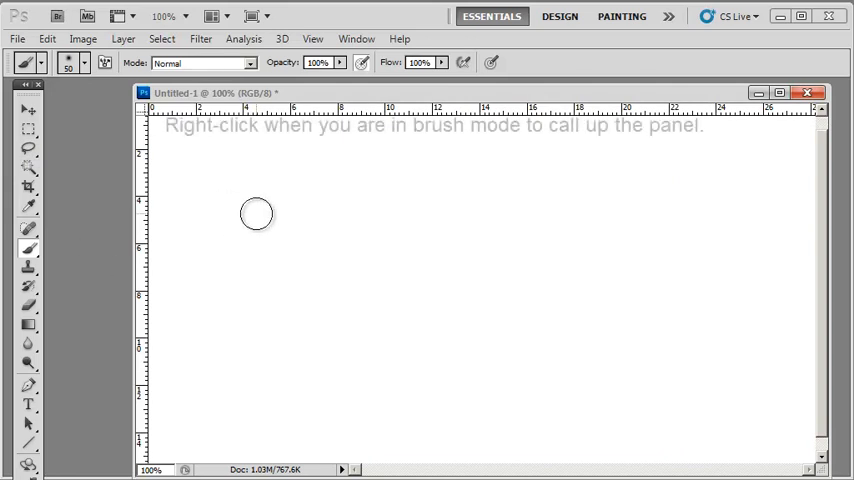
{"action": "right_click", "coordinate": [256, 216]}
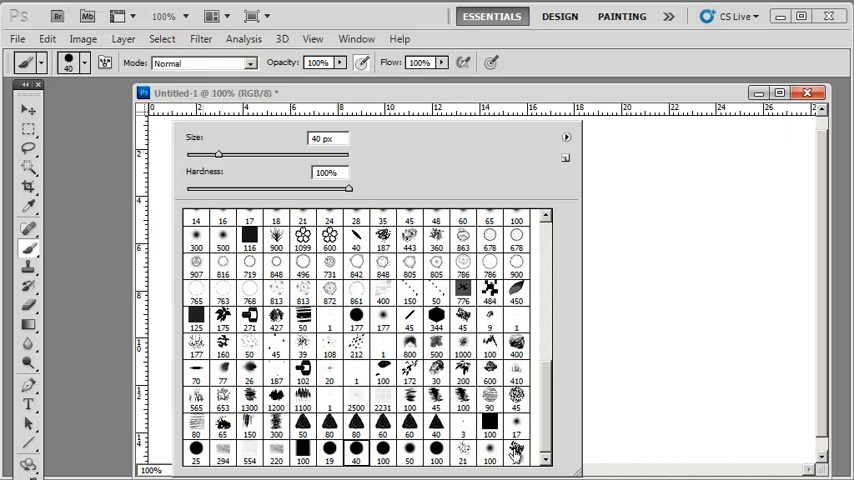
{"action": "mouse_move", "coordinate": [398, 128]}
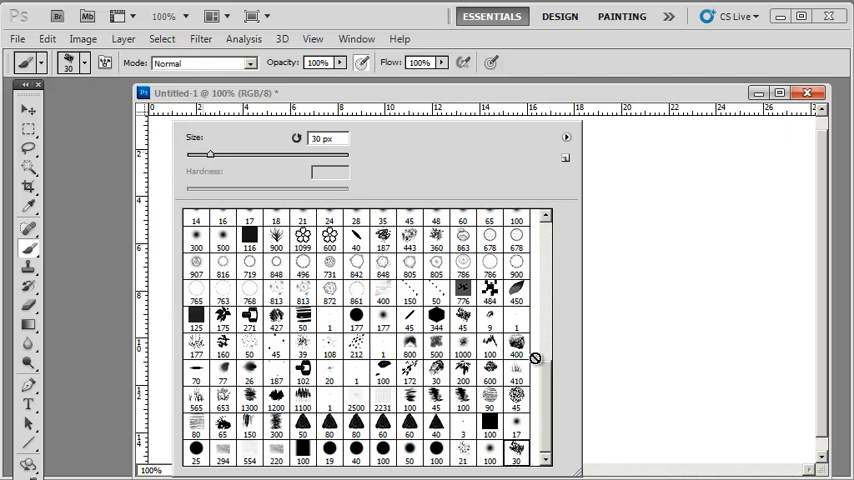
{"action": "scroll", "scroll_direction": "down", "scroll_amount": 3}
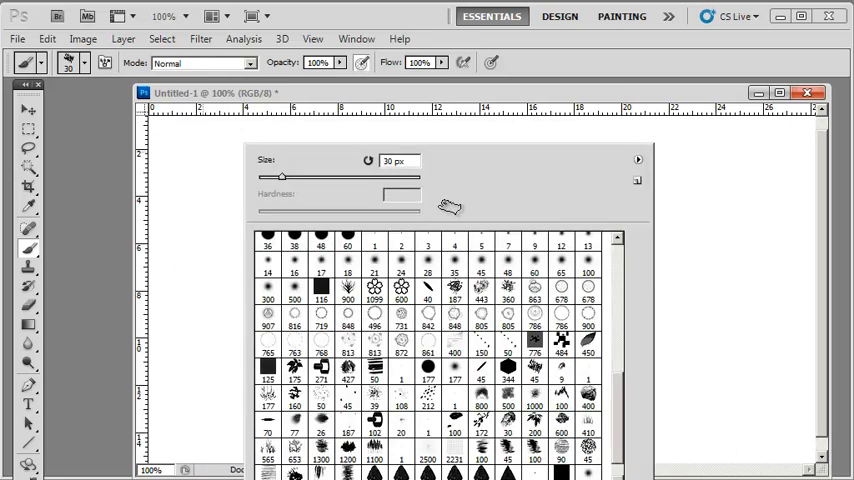
{"action": "scroll", "scroll_direction": "down", "scroll_amount": 3}
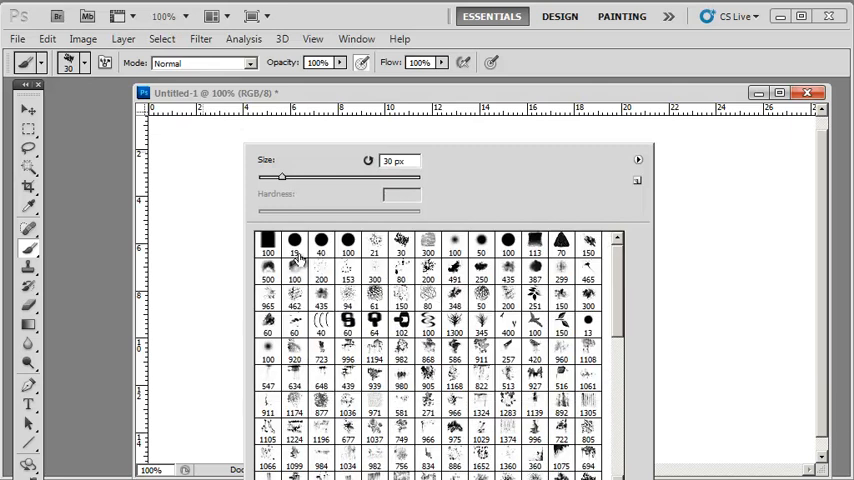
{"action": "mouse_move", "coordinate": [448, 220]}
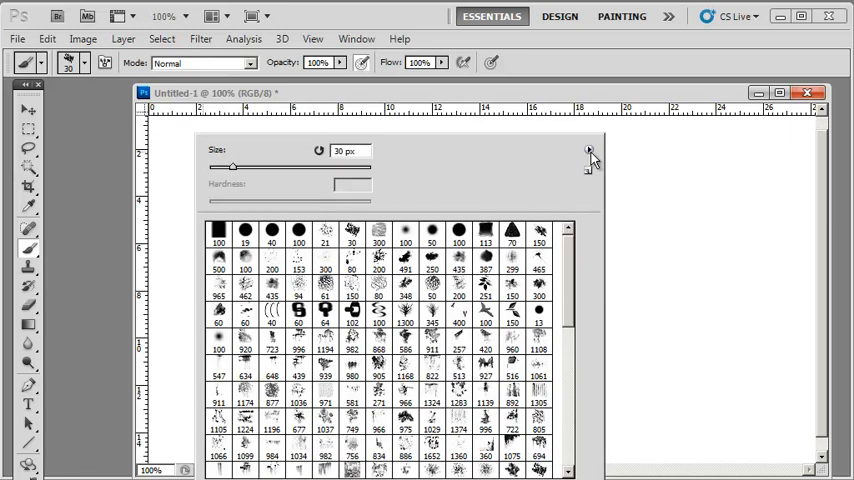
{"action": "left_click", "coordinate": [590, 150]}
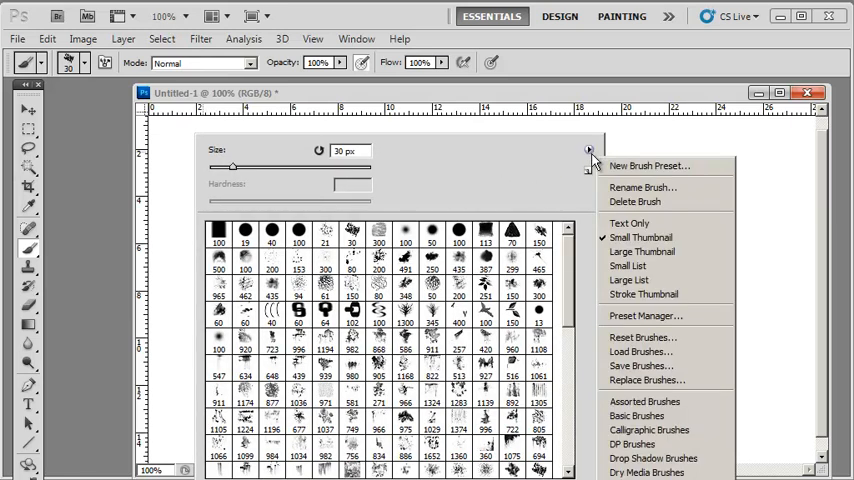
{"action": "mouse_move", "coordinate": [664, 316]}
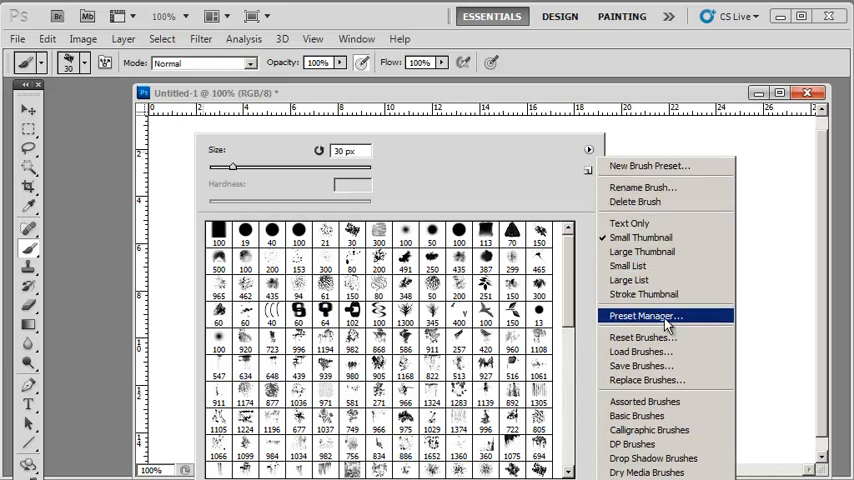
{"action": "mouse_move", "coordinate": [648, 320]}
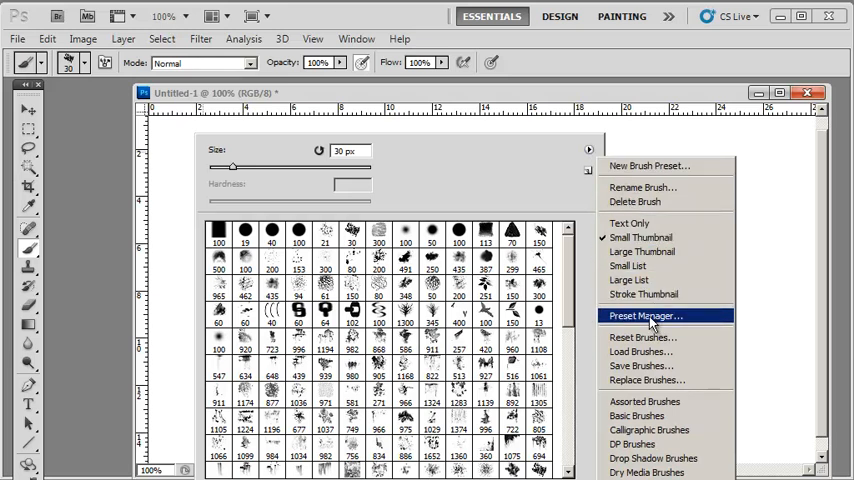
{"action": "left_click", "coordinate": [650, 316]}
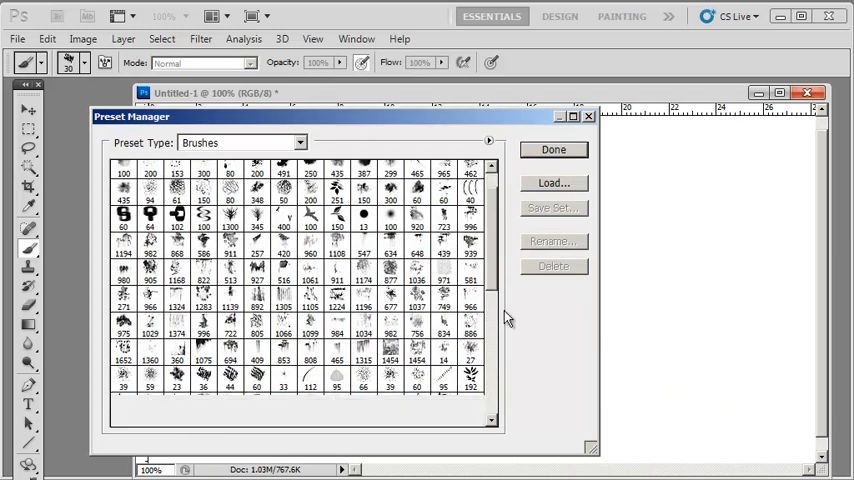
{"action": "scroll", "scroll_direction": "down", "scroll_amount": 3}
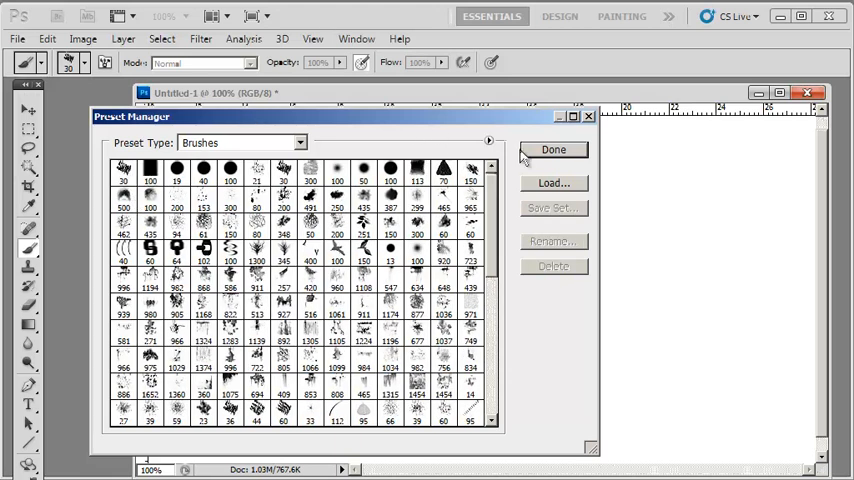
{"action": "left_click", "coordinate": [552, 148]}
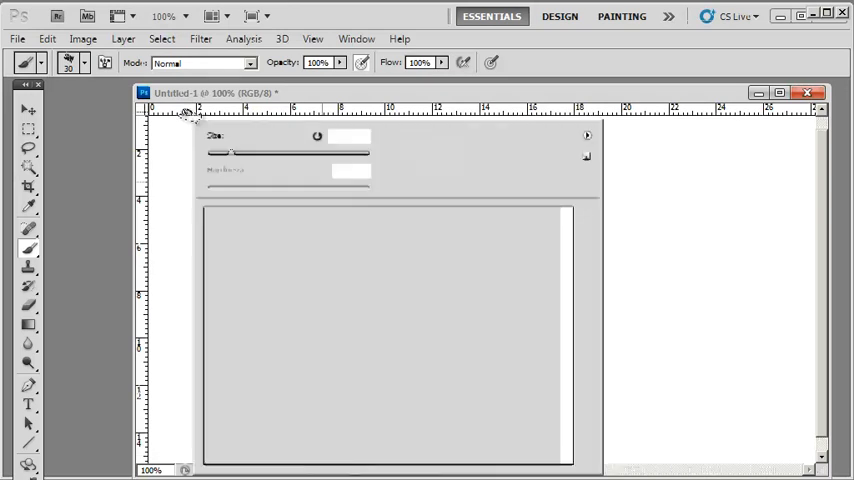
Load an extra .abr brush set via Load Brushes and browse the enlarged thumbnail list
{"action": "left_click", "coordinate": [588, 136]}
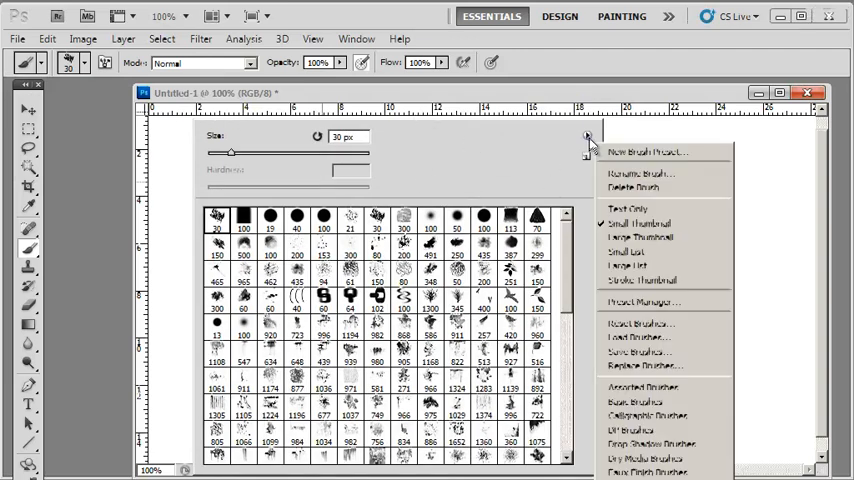
{"action": "mouse_move", "coordinate": [640, 336]}
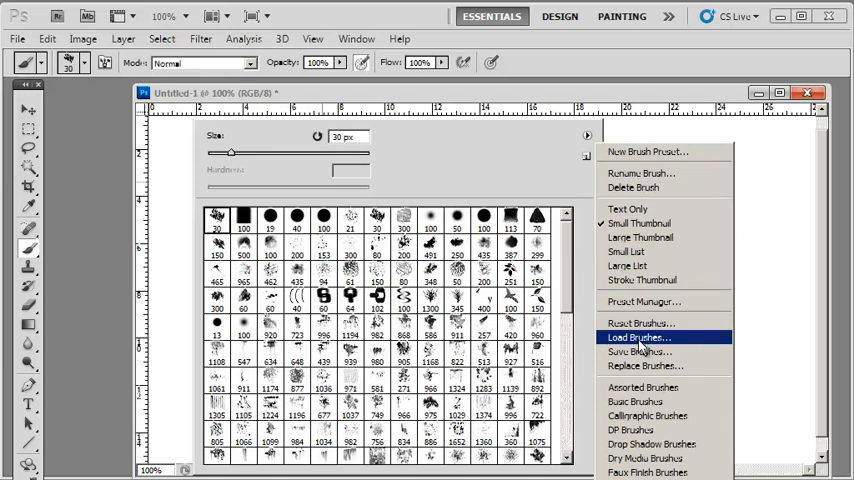
{"action": "left_click", "coordinate": [634, 336]}
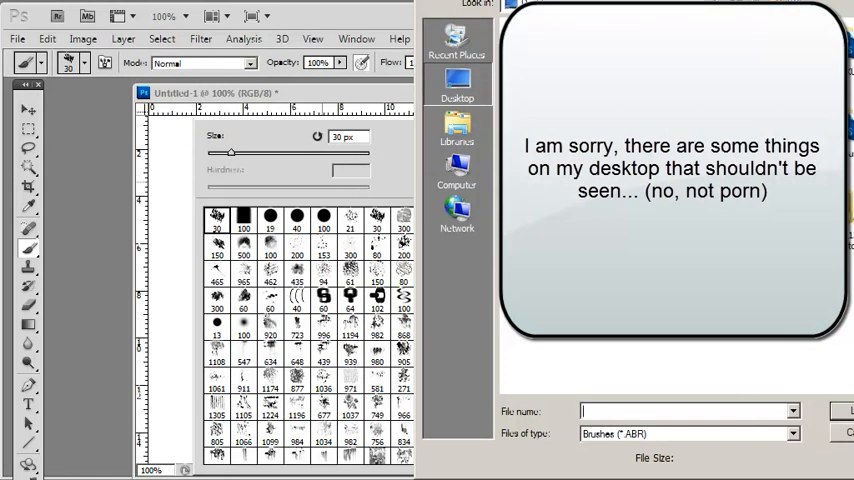
{"action": "left_click", "coordinate": [584, 136]}
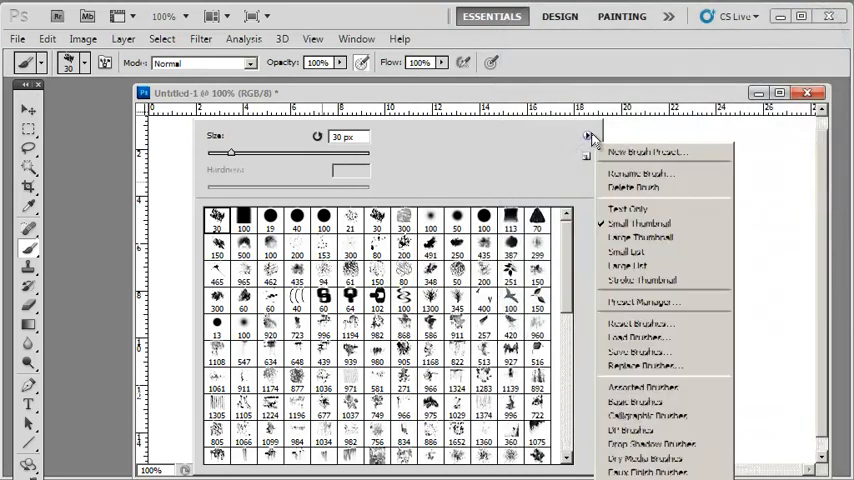
{"action": "mouse_move", "coordinate": [638, 222]}
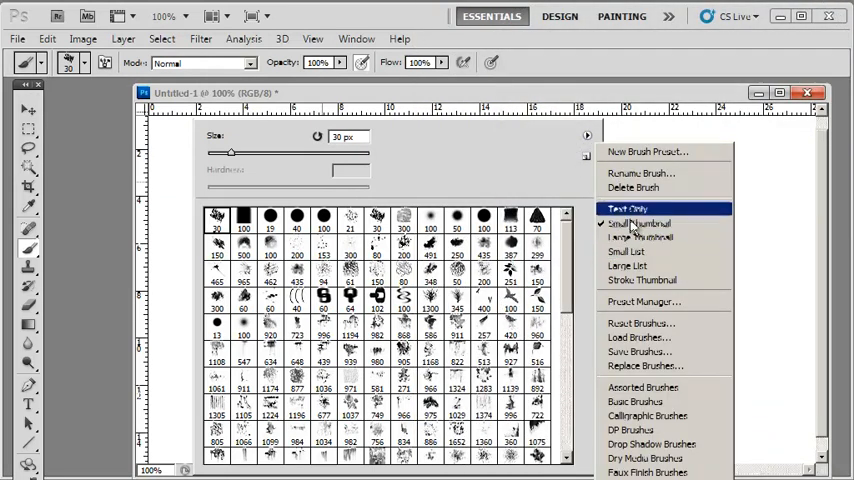
{"action": "mouse_move", "coordinate": [646, 280]}
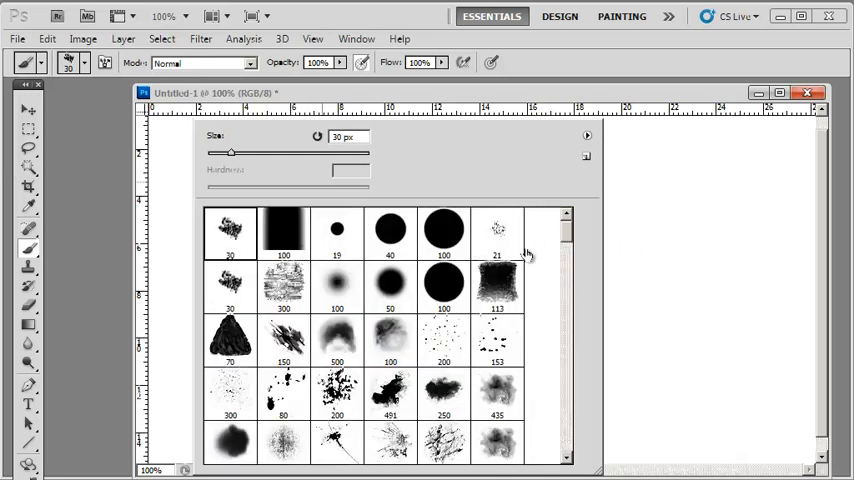
{"action": "left_click", "coordinate": [588, 136]}
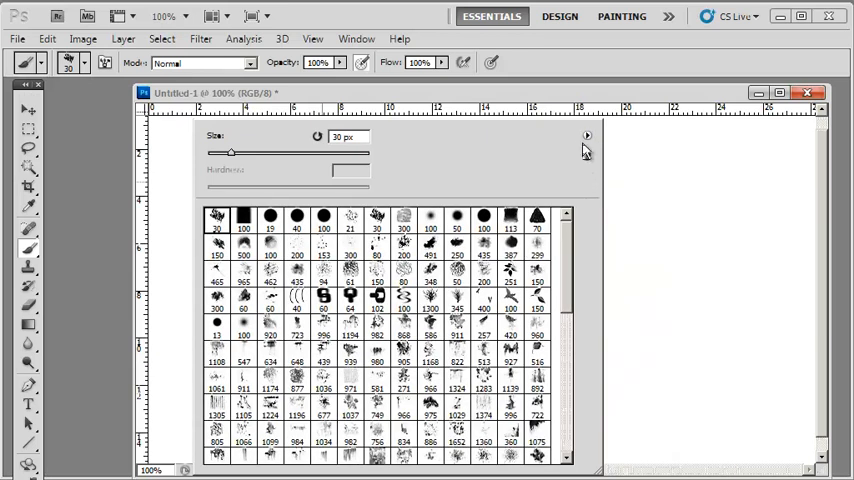
{"action": "scroll", "scroll_direction": "down", "scroll_amount": 3}
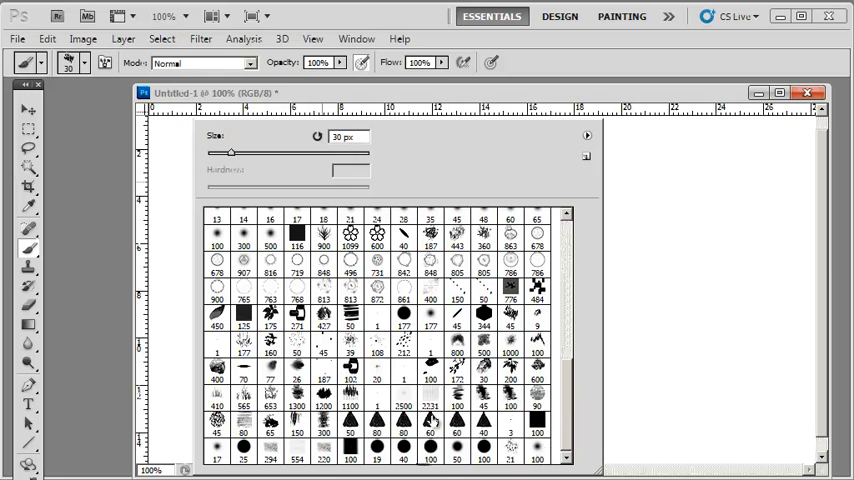
Review the expanded brush set in the Preset Manager, then close it back to the canvas
{"action": "left_click", "coordinate": [588, 136]}
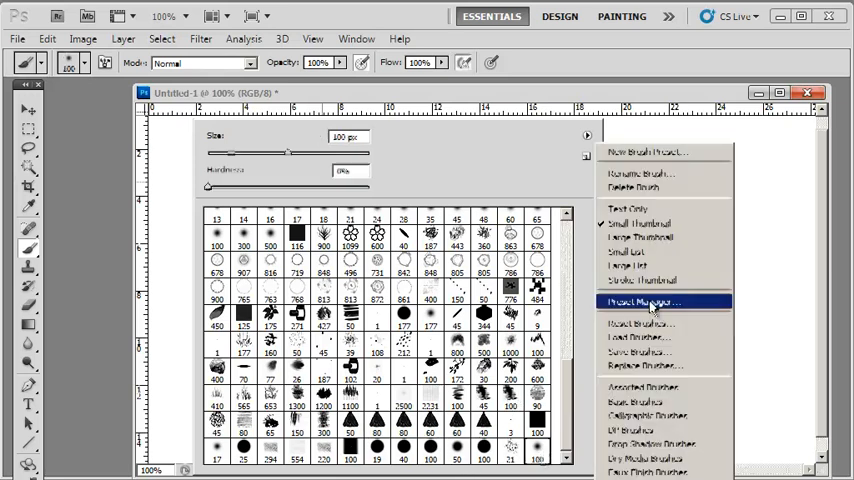
{"action": "left_click", "coordinate": [648, 302]}
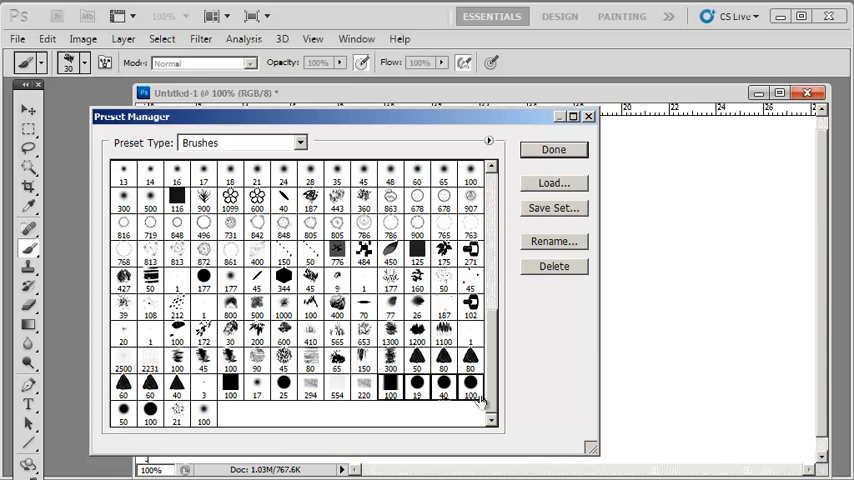
{"action": "mouse_move", "coordinate": [540, 240]}
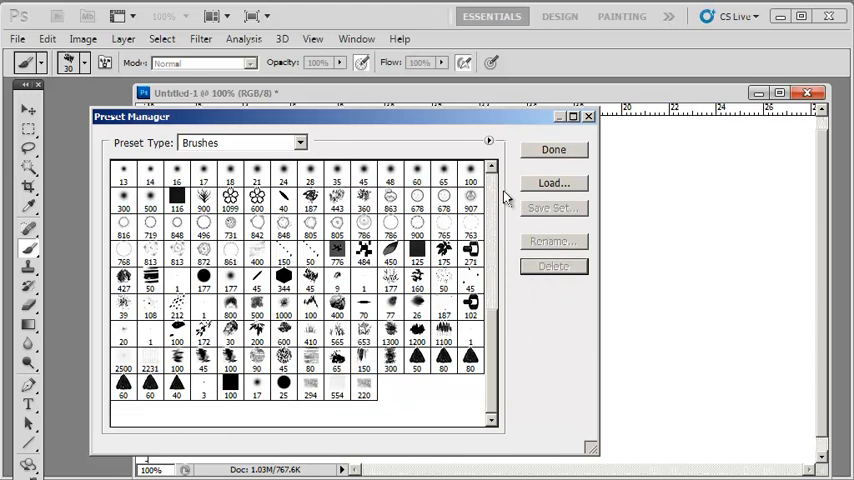
{"action": "left_click", "coordinate": [552, 148]}
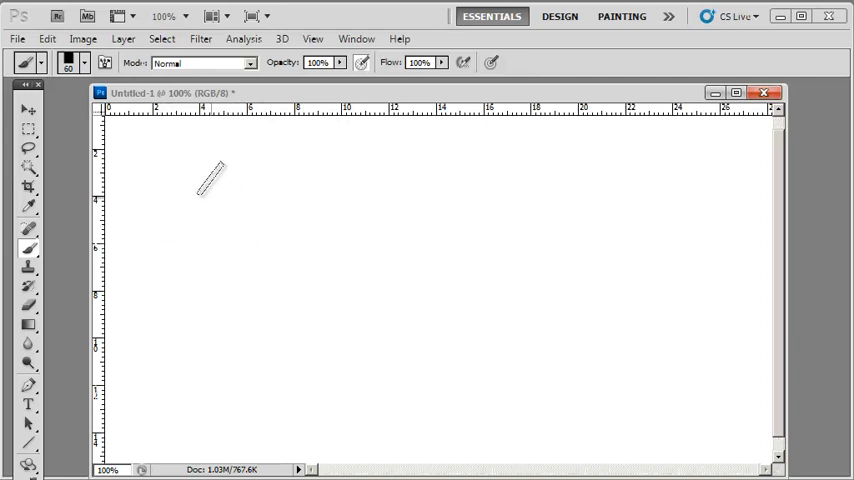
Paint three grey-brown textured strokes across the canvas with the flat textured brush
{"action": "left_click", "coordinate": [68, 64]}
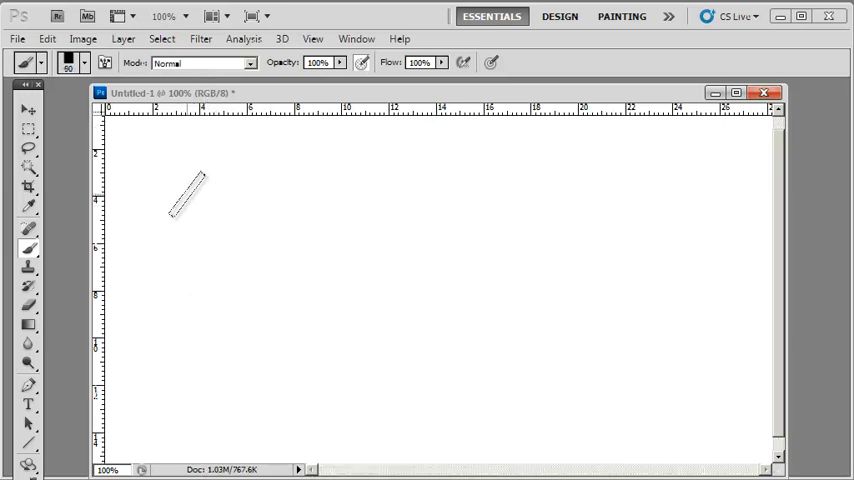
{"action": "left_click_drag", "start_coordinate": [170, 210], "coordinate": [390, 140]}
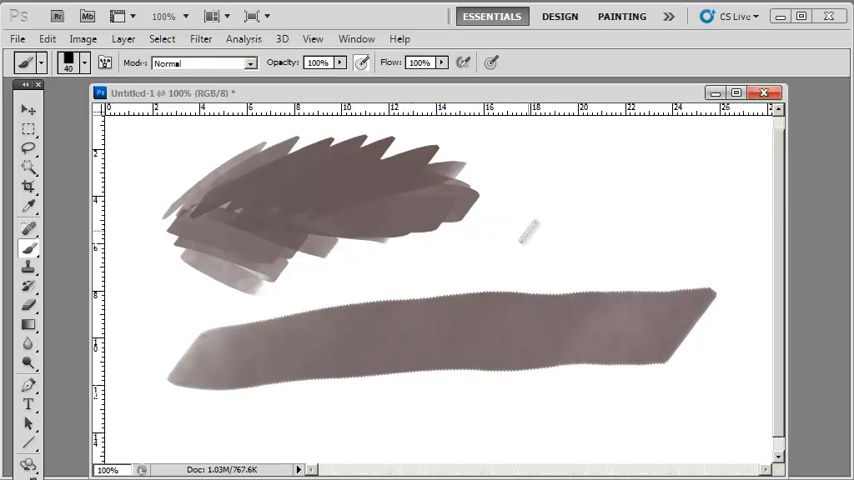
{"action": "left_click_drag", "start_coordinate": [520, 230], "coordinate": [660, 210]}
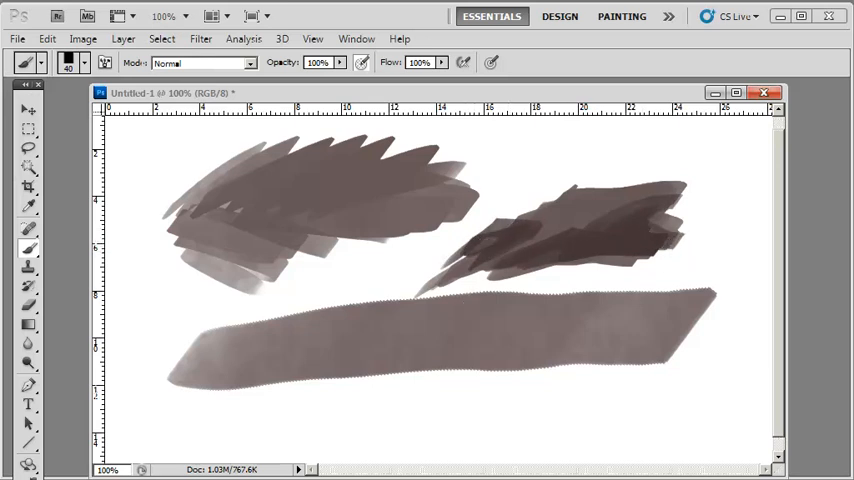
{"action": "left_click", "coordinate": [22, 210]}
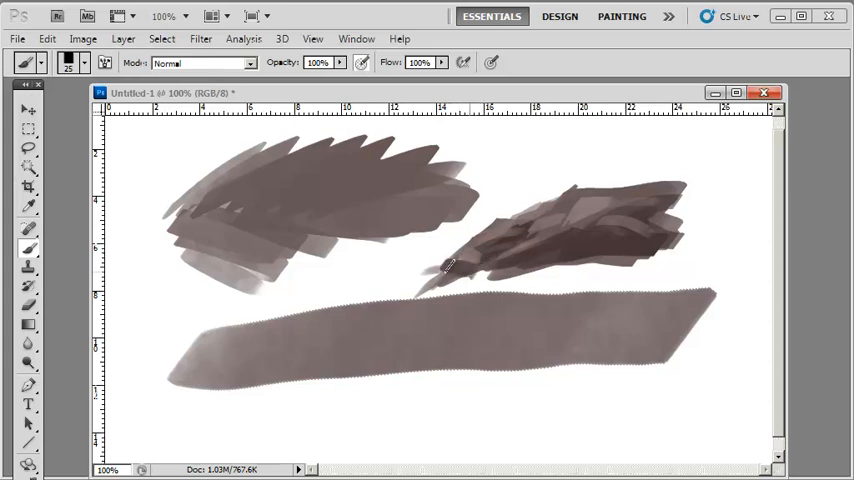
{"action": "left_click_drag", "start_coordinate": [450, 270], "coordinate": [630, 276]}
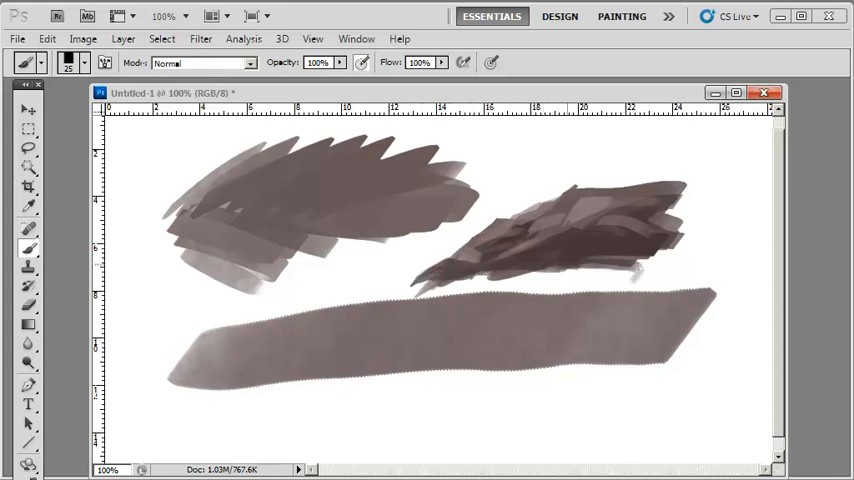
{"action": "mouse_move", "coordinate": [36, 176]}
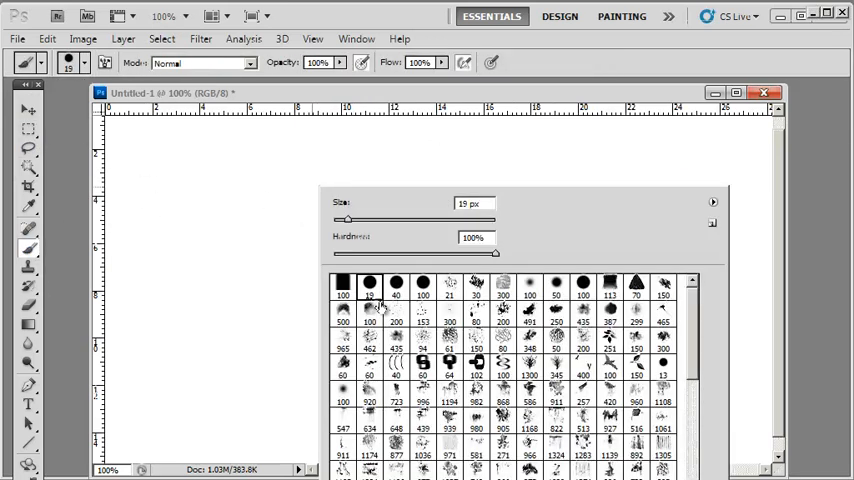
Paint a large dark-brown rounded shape with a soft round brush from the presets
{"action": "left_click", "coordinate": [372, 116]}
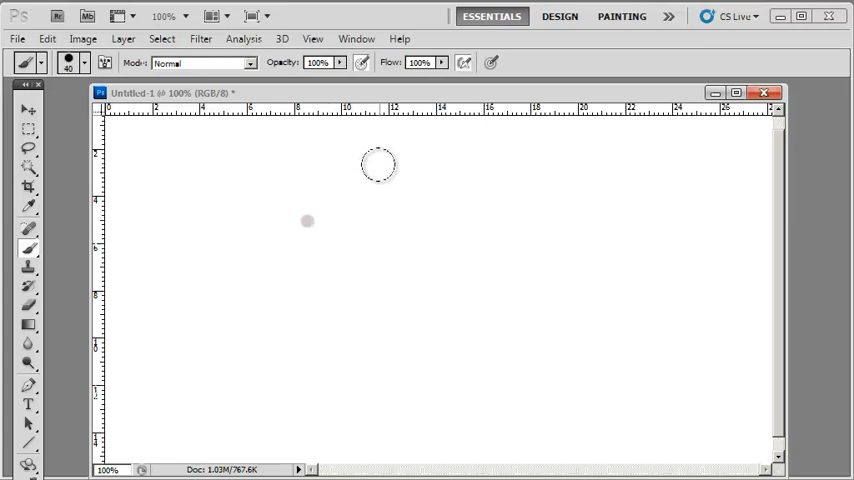
{"action": "left_click_drag", "start_coordinate": [400, 160], "coordinate": [466, 256]}
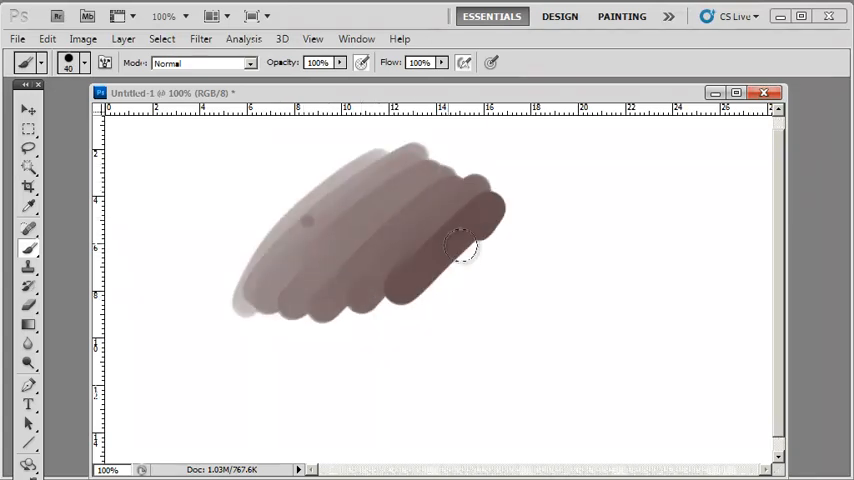
{"action": "left_click_drag", "start_coordinate": [460, 250], "coordinate": [396, 320]}
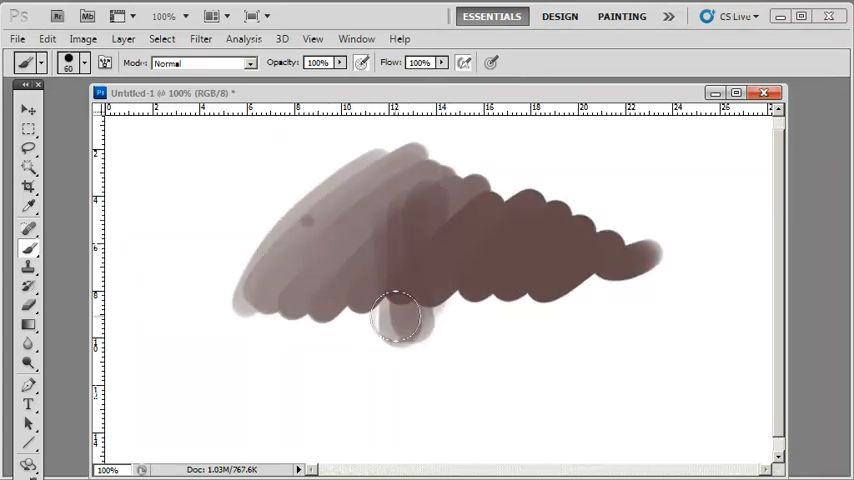
{"action": "left_click_drag", "start_coordinate": [396, 320], "coordinate": [348, 220]}
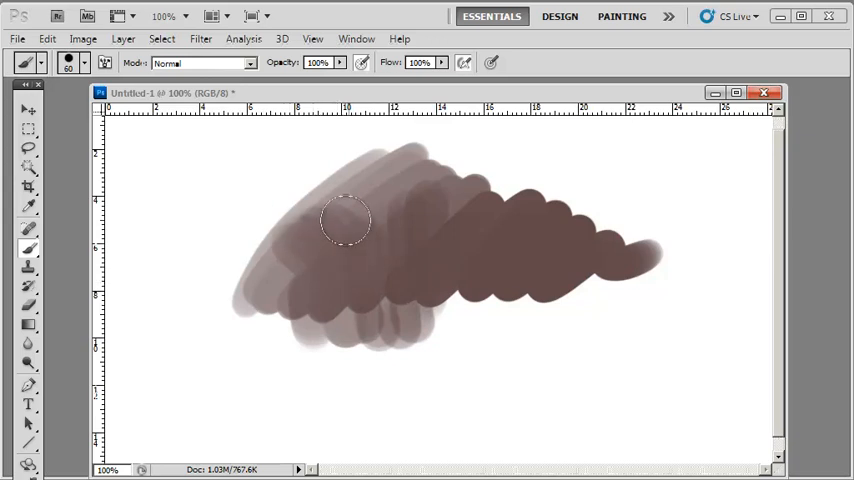
{"action": "mouse_move", "coordinate": [448, 218]}
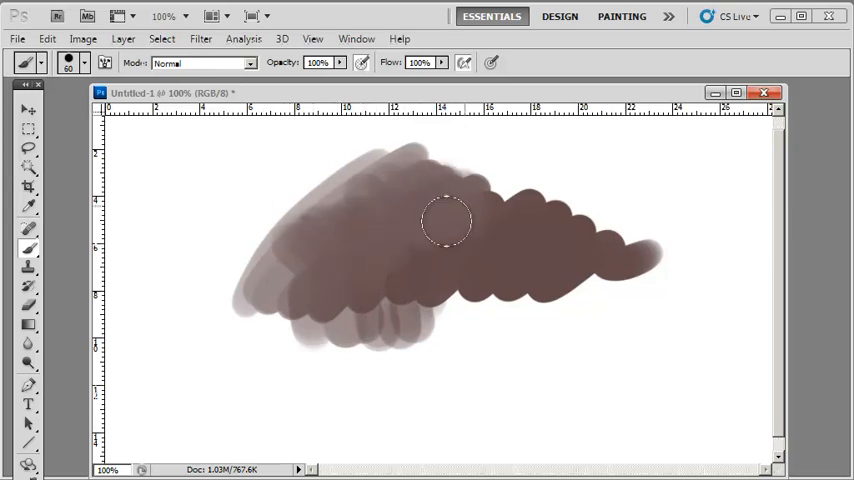
{"action": "left_click_drag", "start_coordinate": [444, 220], "coordinate": [440, 290]}
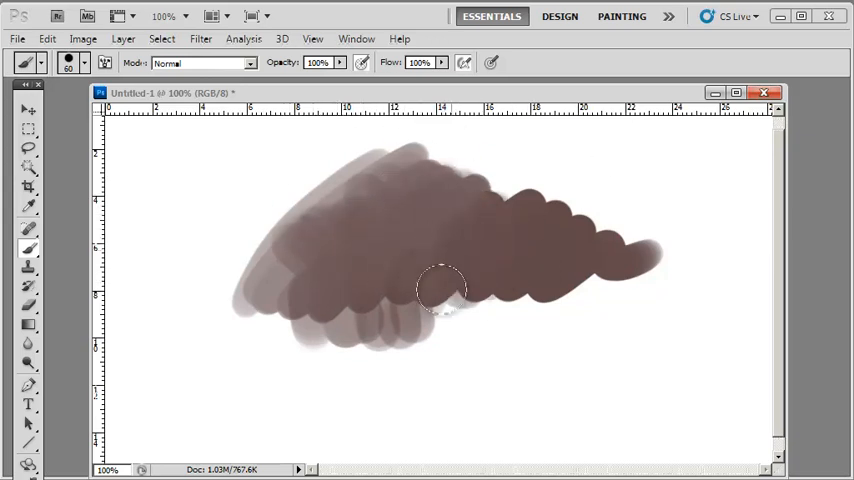
{"action": "left_click_drag", "start_coordinate": [444, 290], "coordinate": [458, 324]}
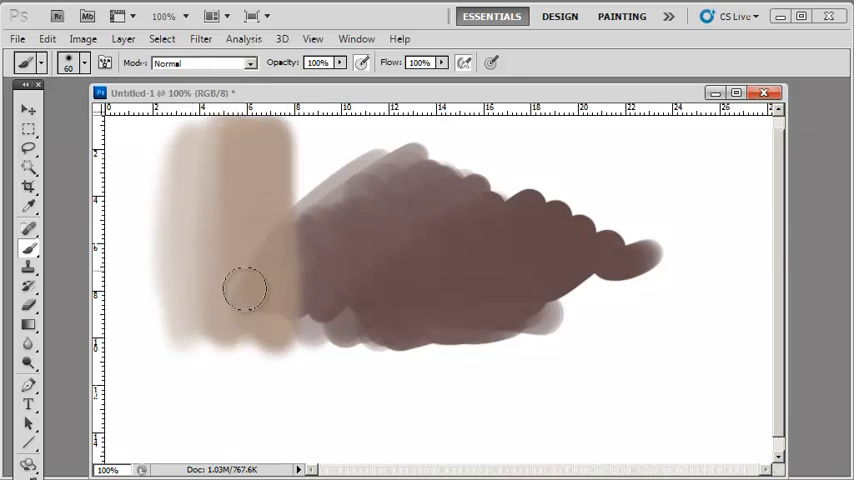
Add a light tan vertical strip at the left and a rough brown patch below
{"action": "left_click_drag", "start_coordinate": [244, 290], "coordinate": [292, 318]}
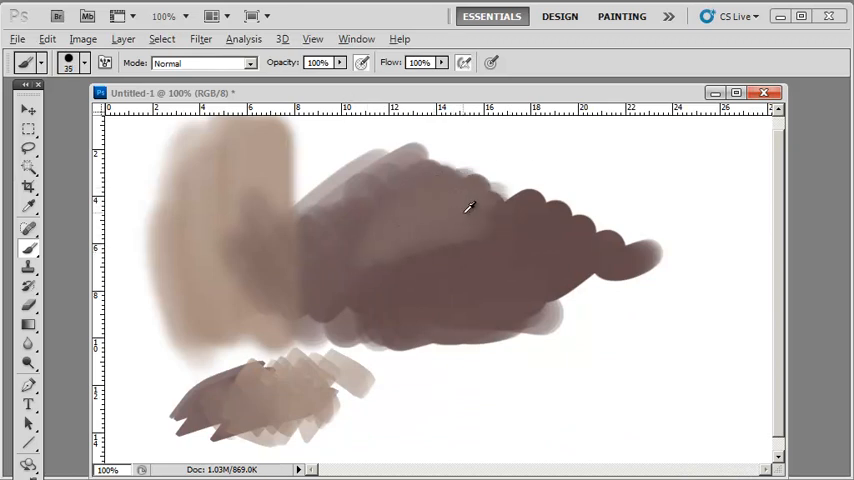
{"action": "left_click_drag", "start_coordinate": [466, 208], "coordinate": [478, 282]}
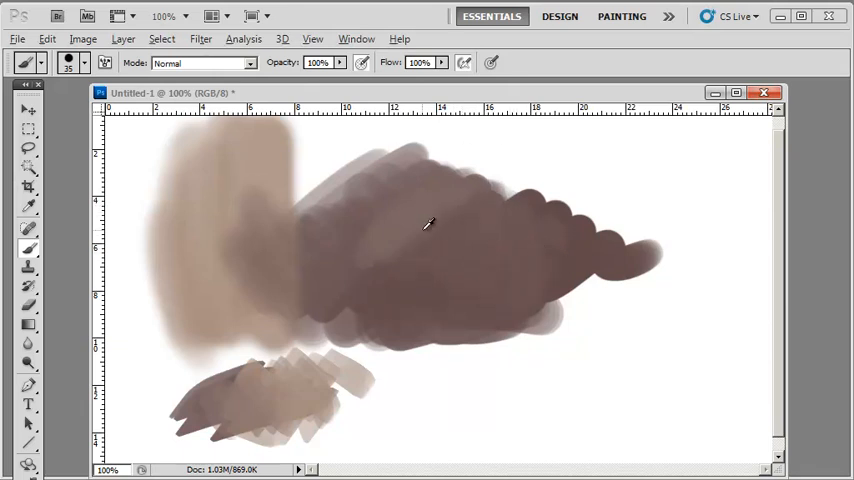
{"action": "mouse_move", "coordinate": [452, 222]}
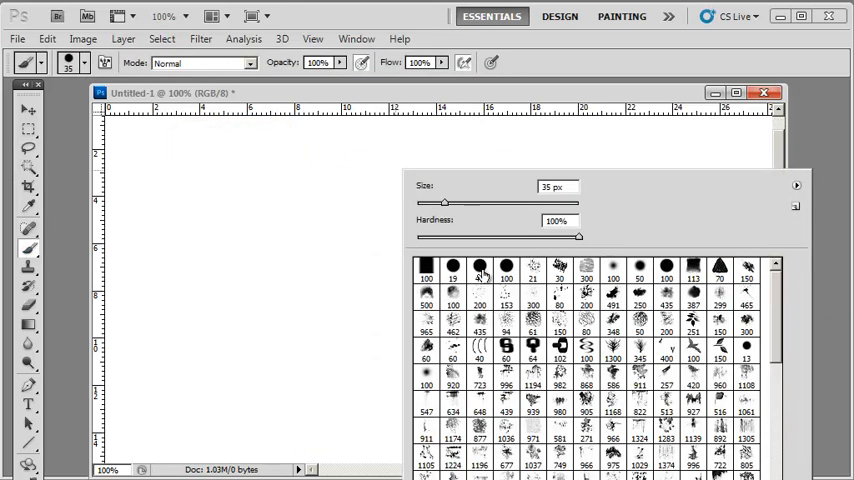
Paint a tapered black curving stroke and sketchy pencil-like lines with different brushes
{"action": "left_click_drag", "start_coordinate": [444, 202], "coordinate": [484, 202]}
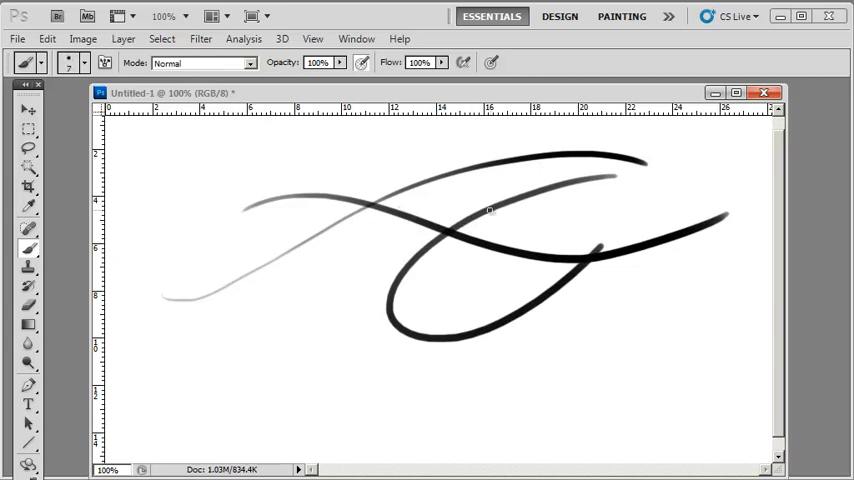
{"action": "mouse_move", "coordinate": [584, 176]}
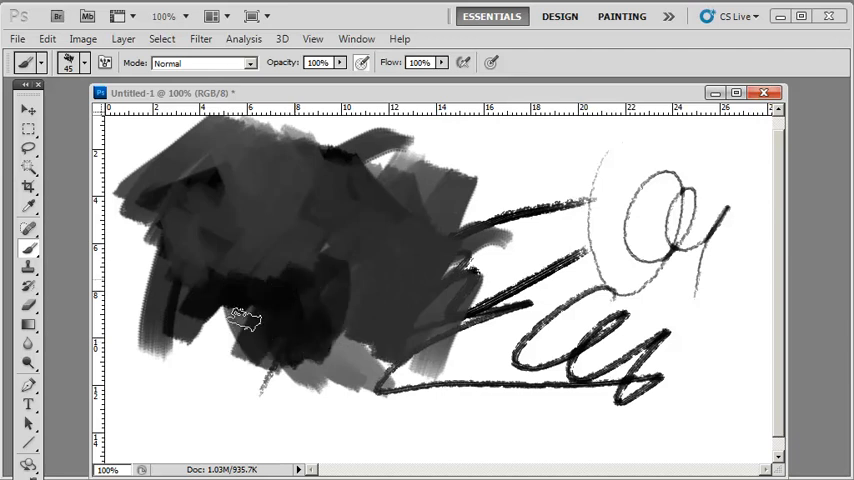
{"action": "left_click_drag", "start_coordinate": [244, 318], "coordinate": [372, 288]}
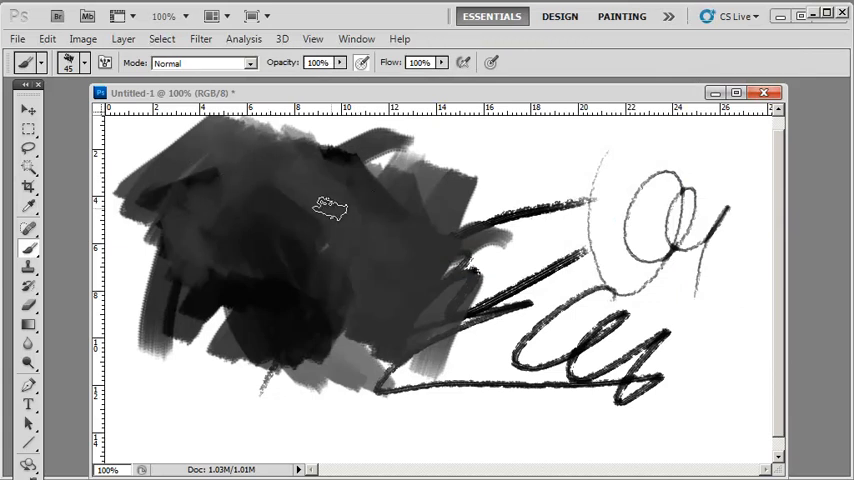
{"action": "mouse_move", "coordinate": [230, 224]}
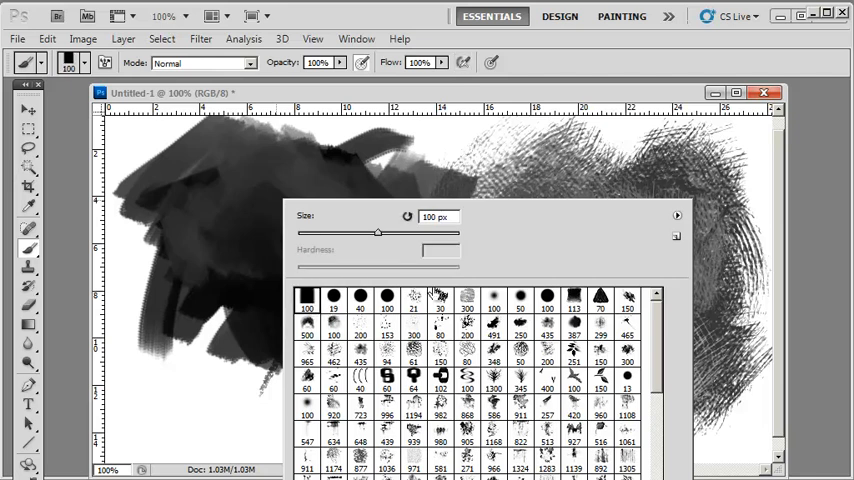
{"action": "mouse_move", "coordinate": [536, 300]}
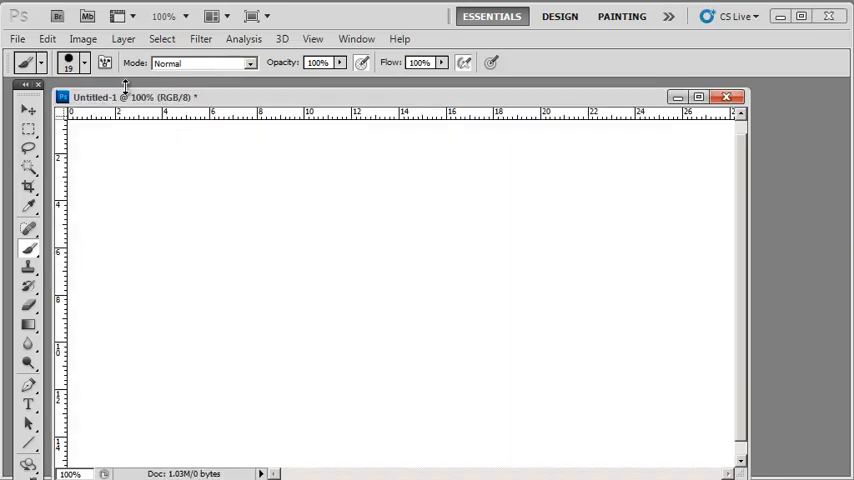
Paint a grey wavy stroke, then tilt and flatten the tip into an oval with tighter spacing and smaller size
{"action": "left_click_drag", "start_coordinate": [124, 164], "coordinate": [400, 176]}
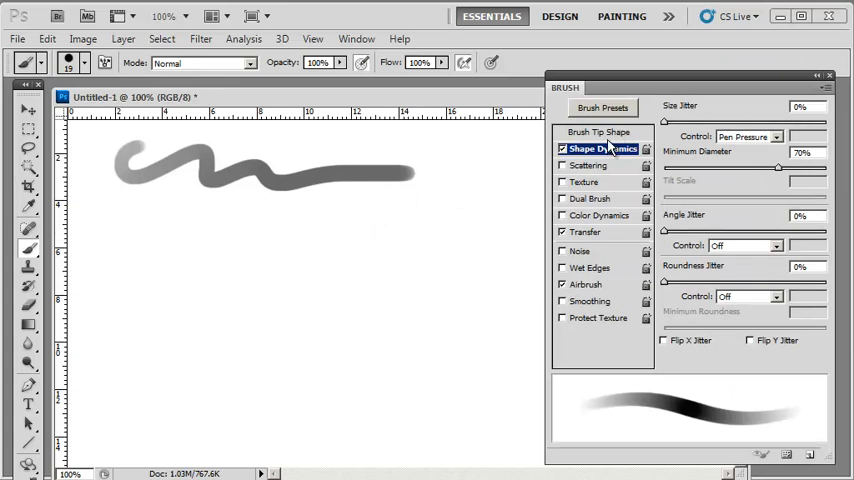
{"action": "left_click", "coordinate": [600, 132]}
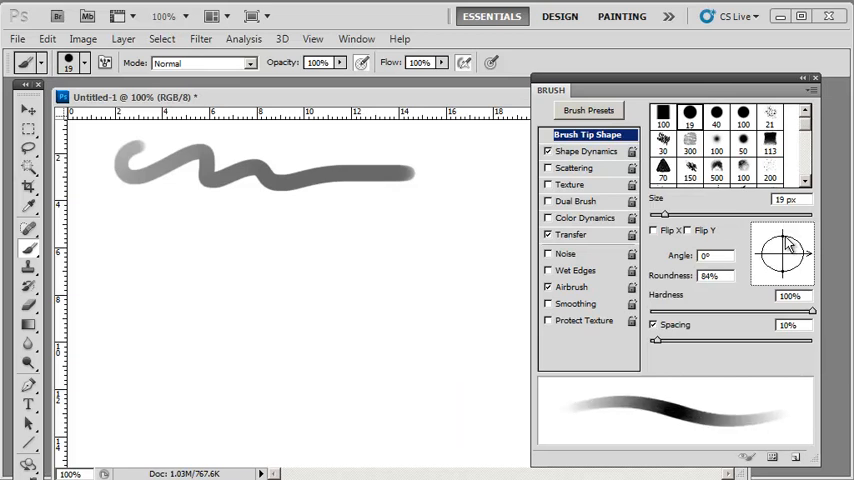
{"action": "left_click_drag", "start_coordinate": [804, 250], "coordinate": [808, 258]}
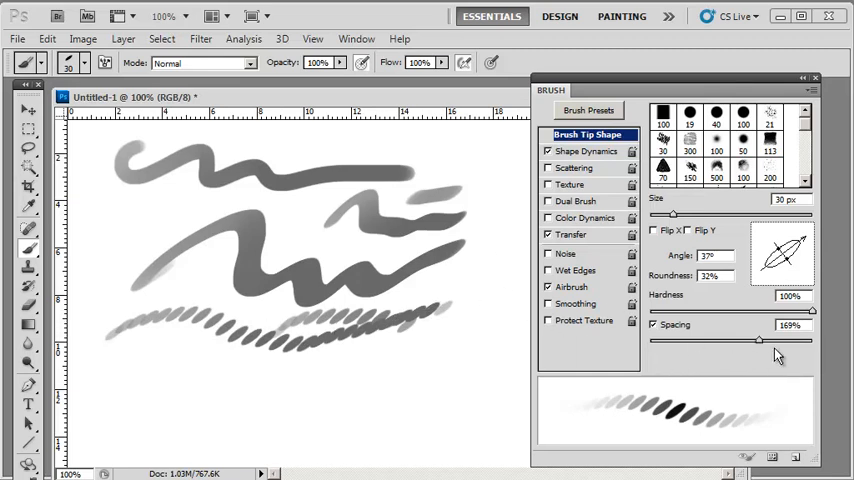
{"action": "left_click_drag", "start_coordinate": [758, 340], "coordinate": [650, 340]}
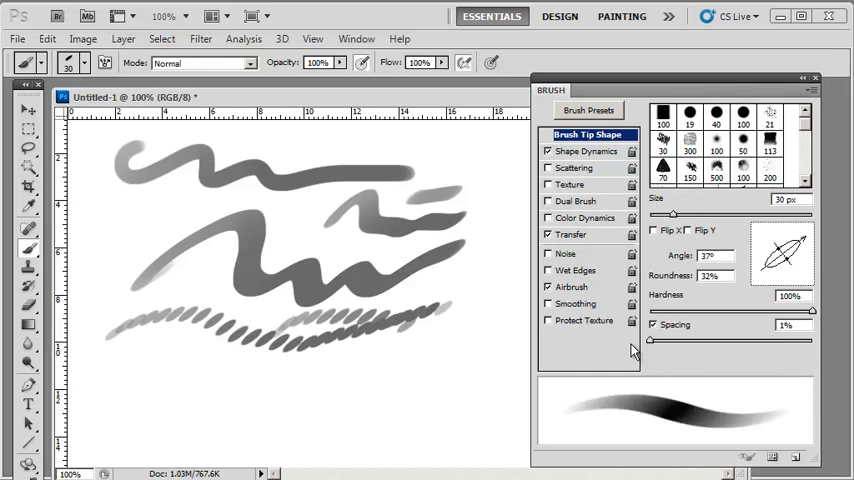
{"action": "mouse_move", "coordinate": [616, 360]}
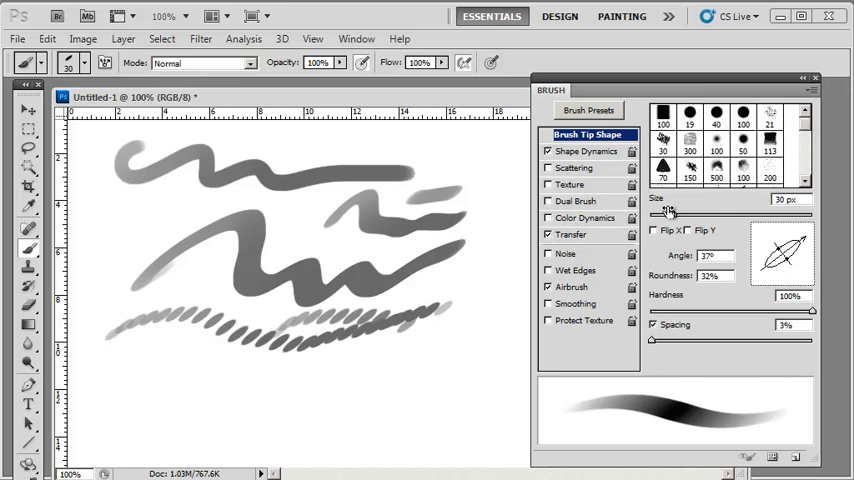
{"action": "left_click_drag", "start_coordinate": [668, 212], "coordinate": [738, 212]}
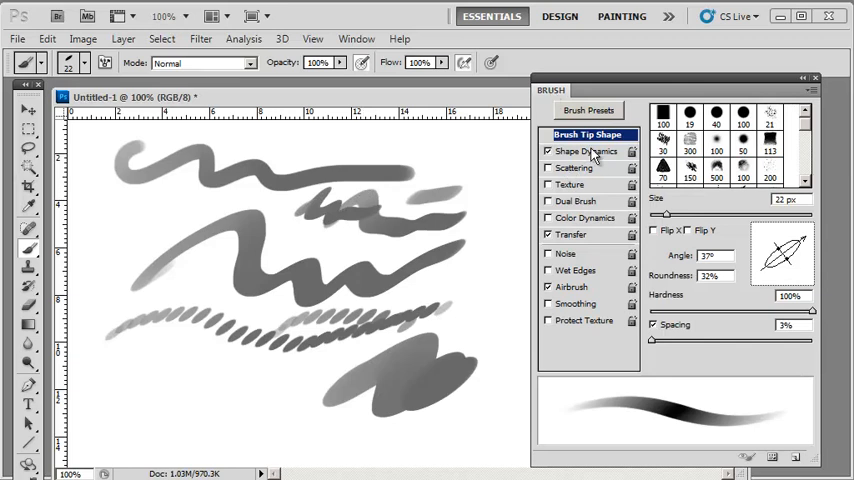
Review the Shape Dynamics and Scattering settings of the adjusted brush
{"action": "left_click", "coordinate": [580, 152]}
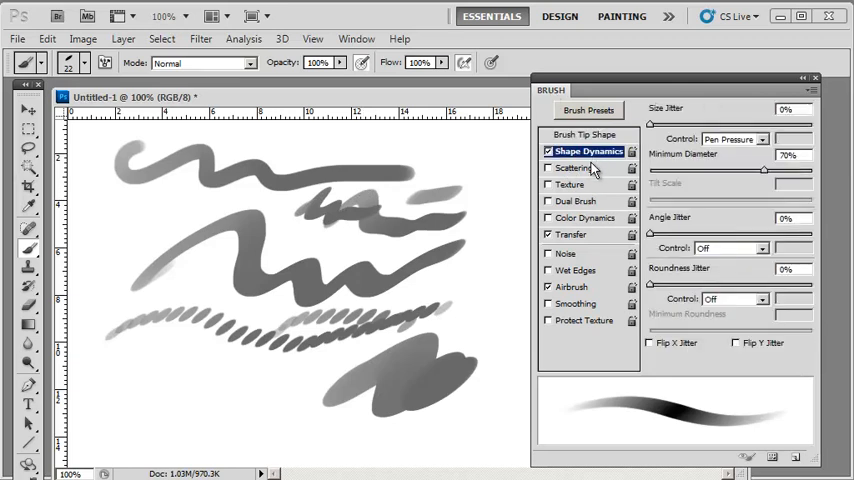
{"action": "left_click", "coordinate": [576, 168]}
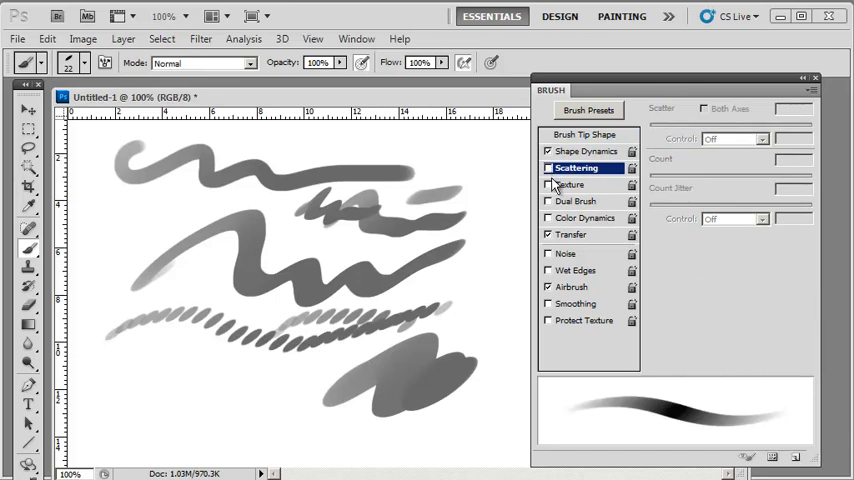
{"action": "left_click", "coordinate": [584, 152]}
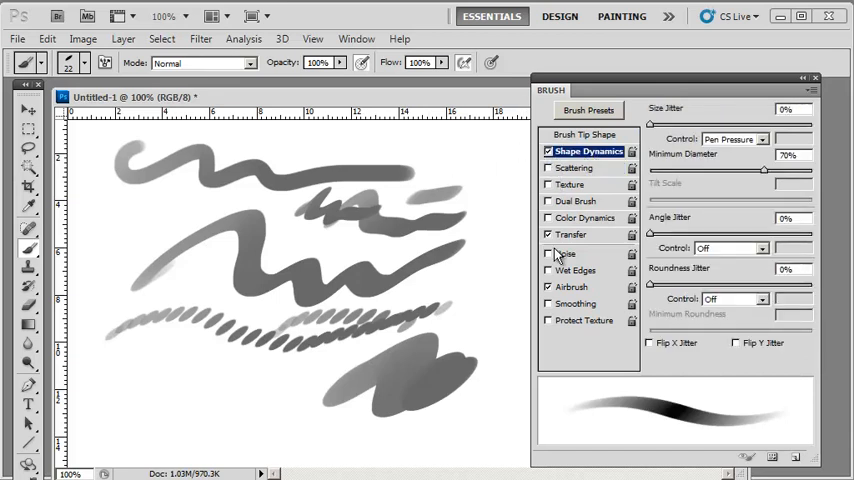
{"action": "mouse_move", "coordinate": [472, 208]}
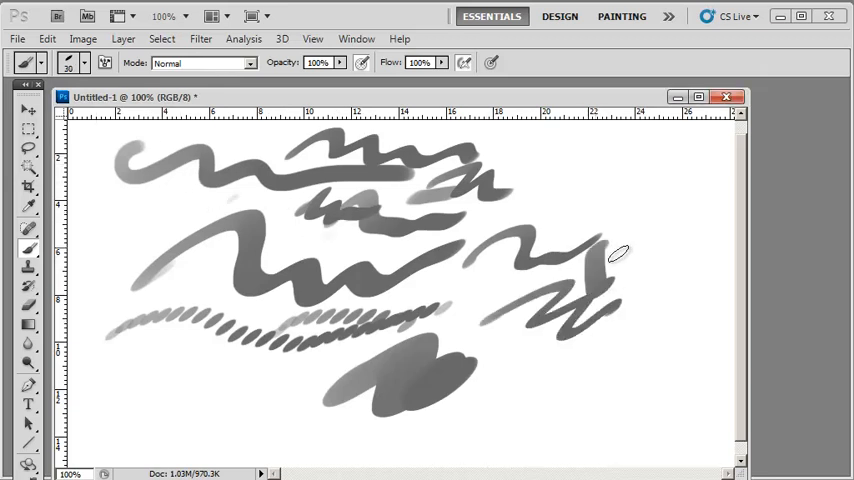
Start saving the oval brush as a new preset named 'oval' from the picker menu
{"action": "left_click", "coordinate": [88, 64]}
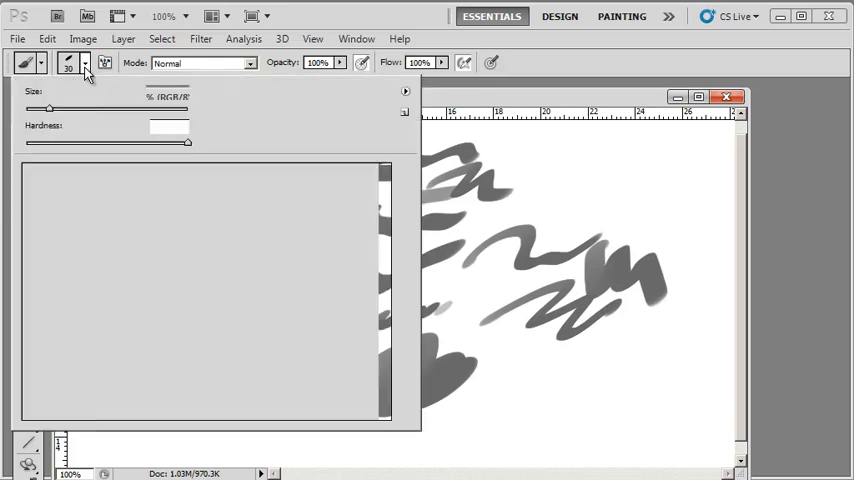
{"action": "left_click", "coordinate": [400, 92]}
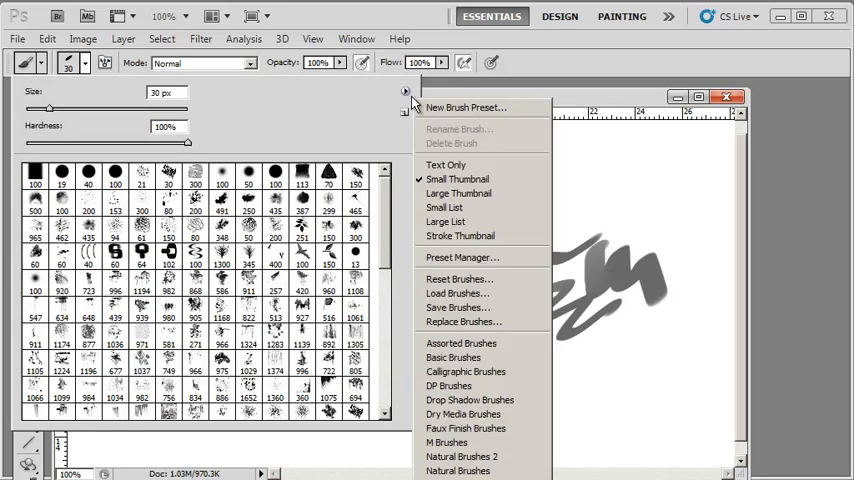
{"action": "mouse_move", "coordinate": [464, 108]}
{"action": "type", "text": "o"}
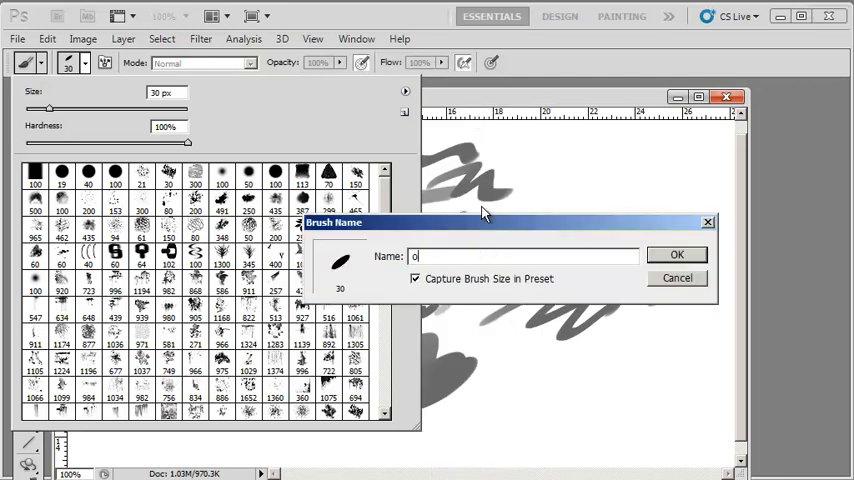
{"action": "type", "text": "val"}
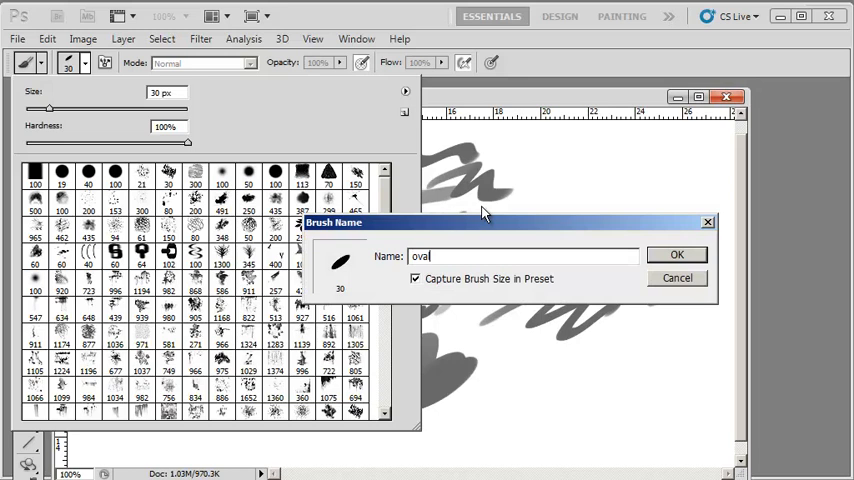